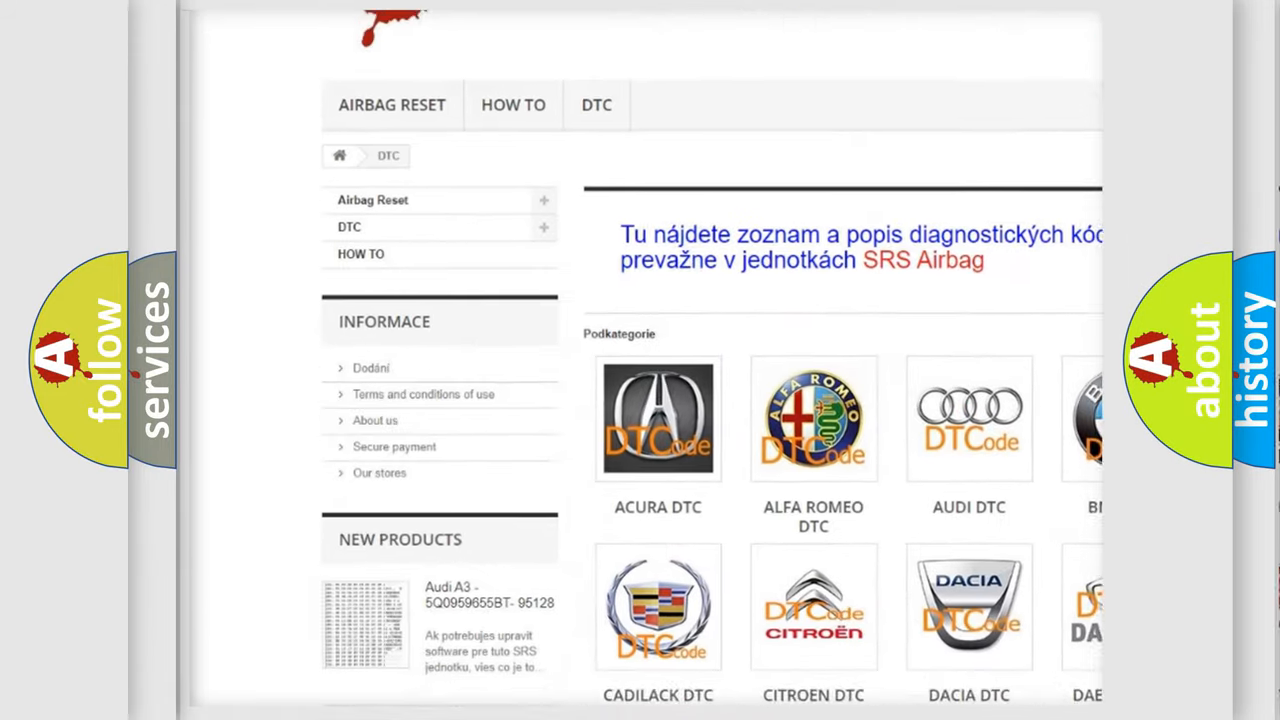
pyautogui.scroll(-3)
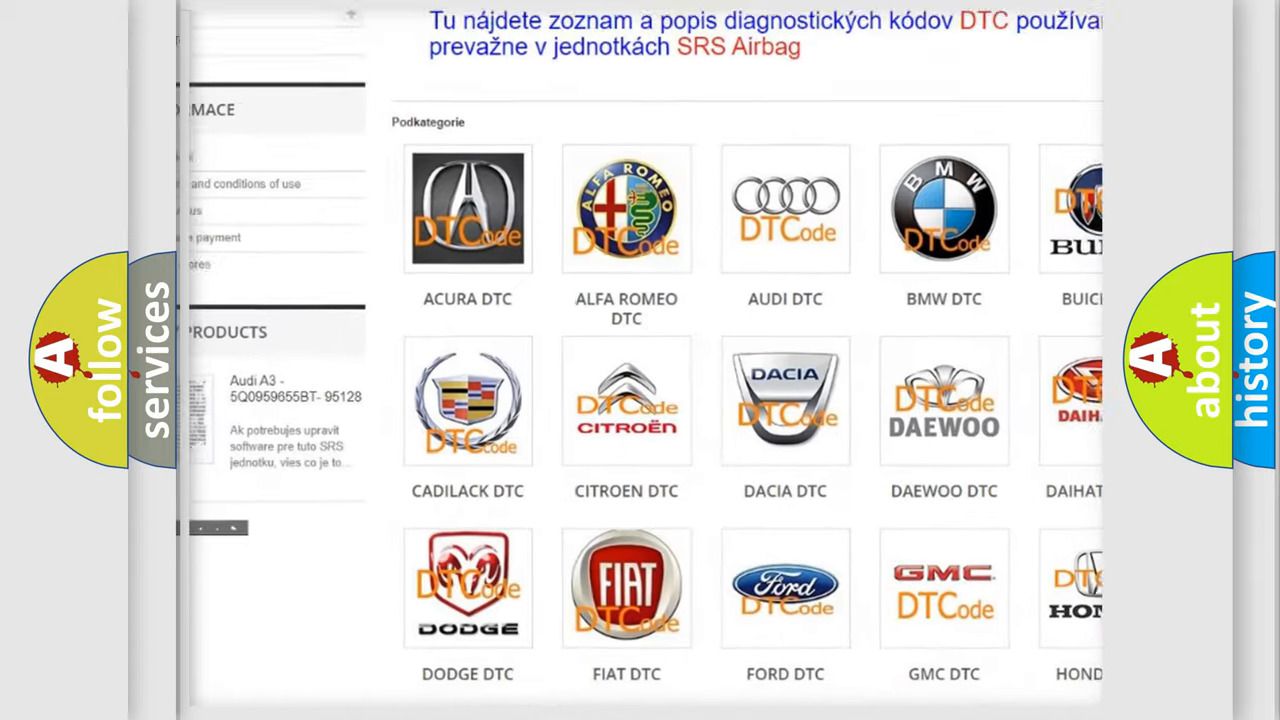
pyautogui.scroll(-3)
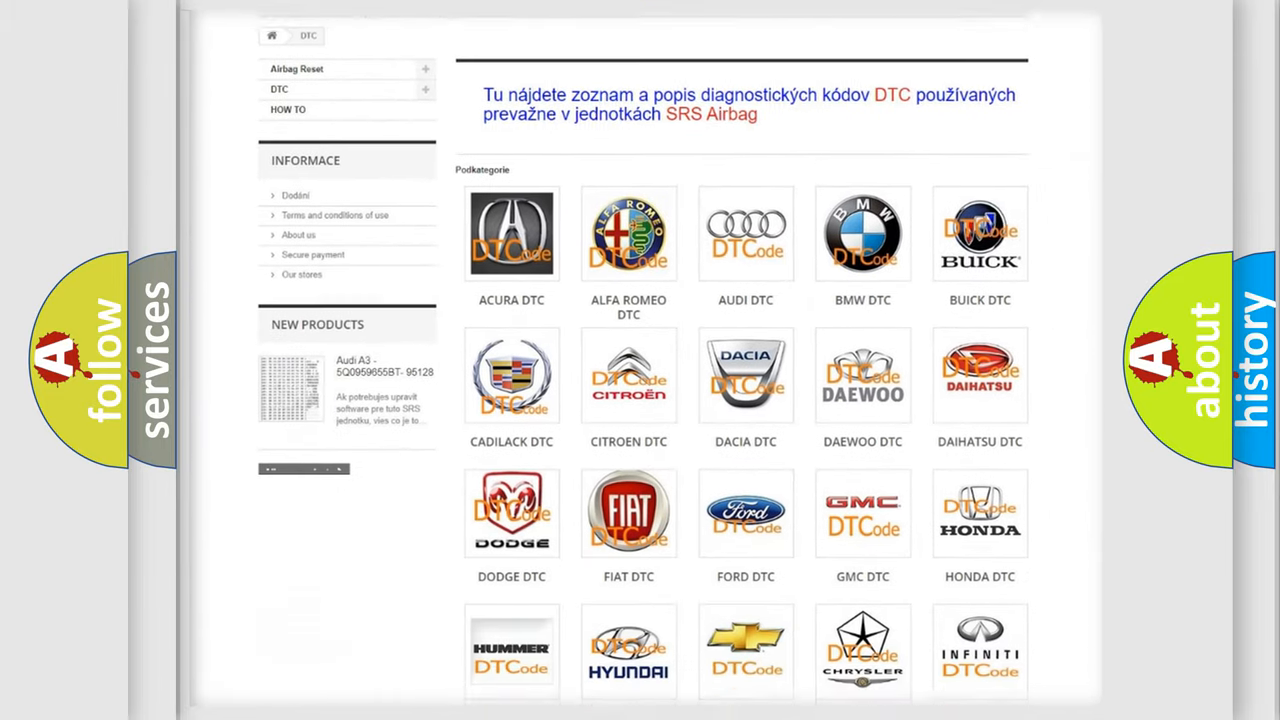
pyautogui.scroll(-3)
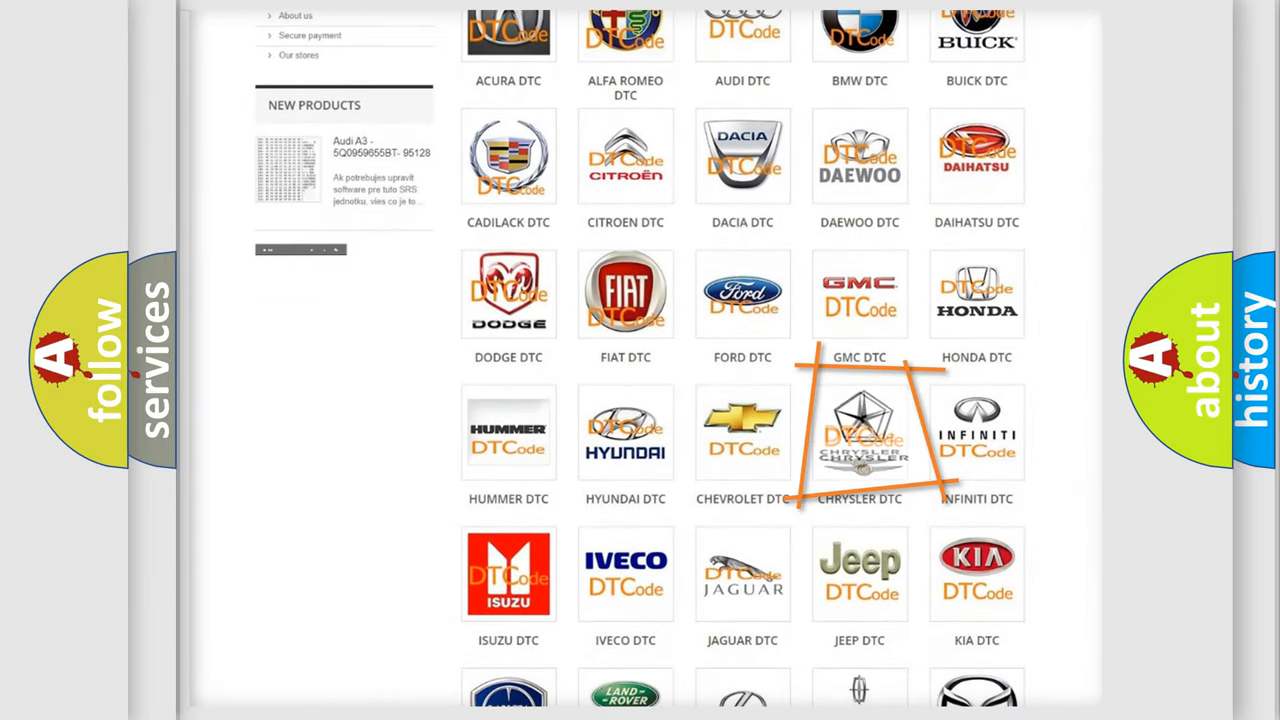